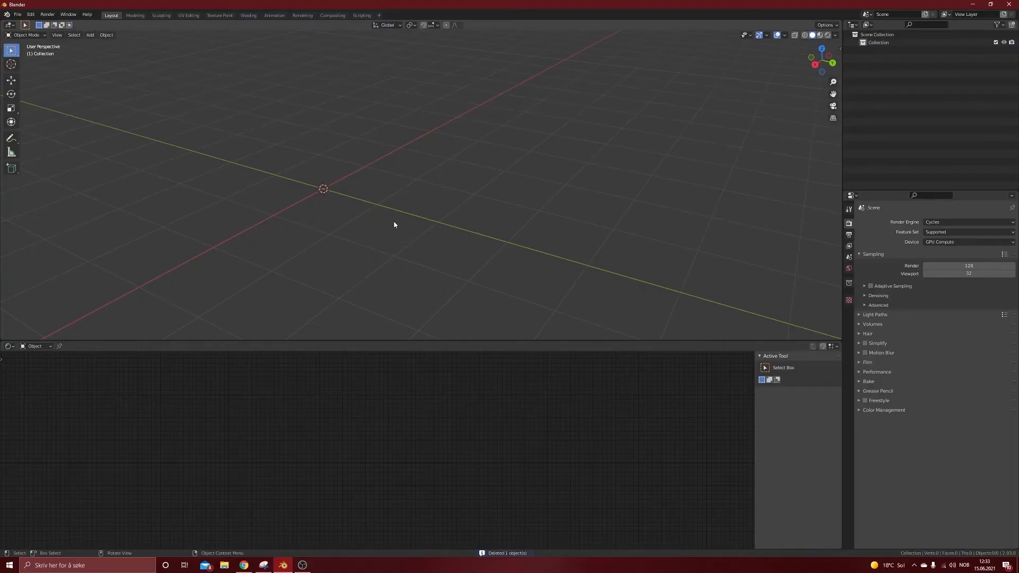
# Step: Add a plane, enlarge it, and apply its scale with Ctrl+A
pyautogui.click(90, 34)
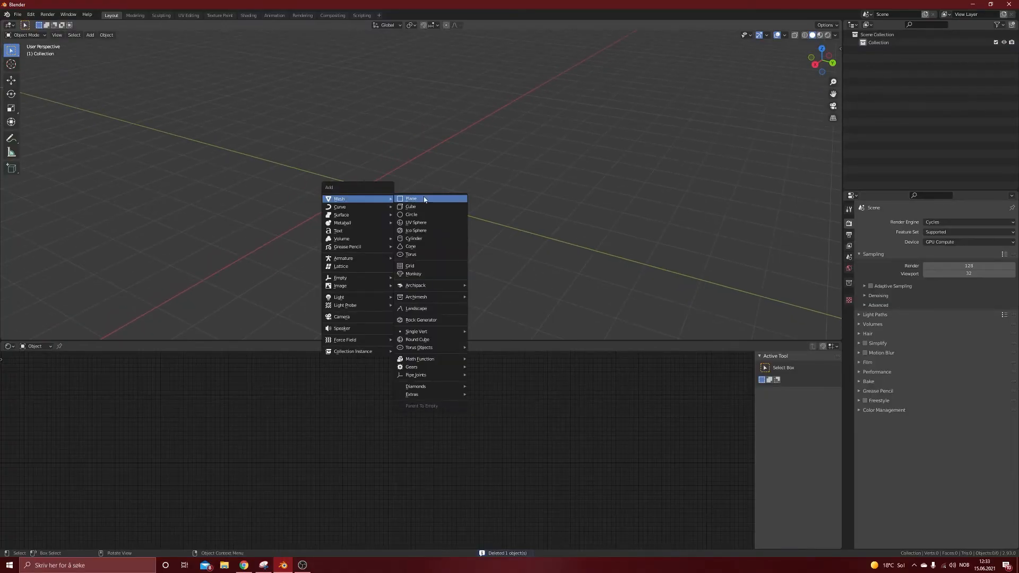
pyautogui.click(411, 198)
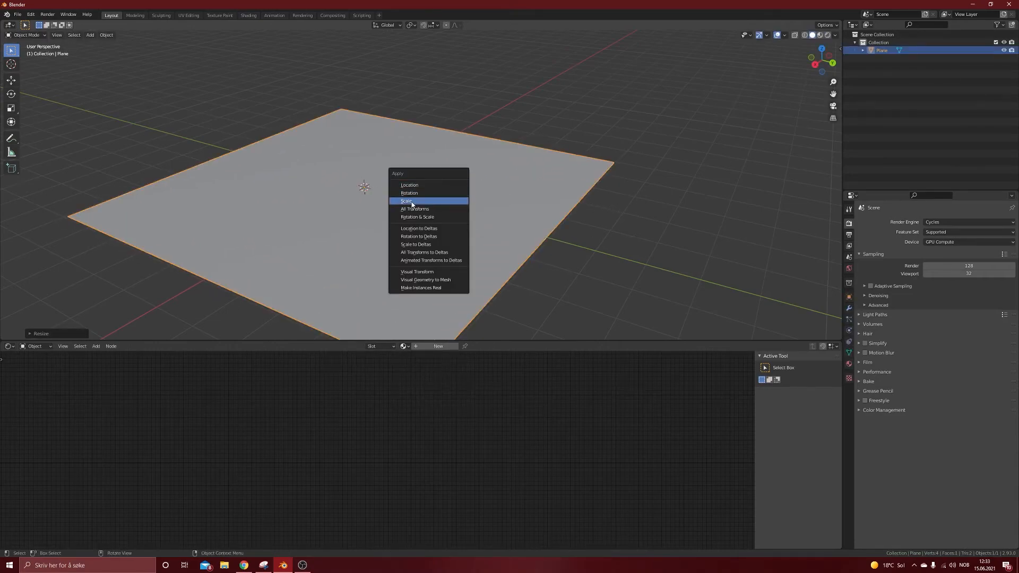
pyautogui.click(406, 201)
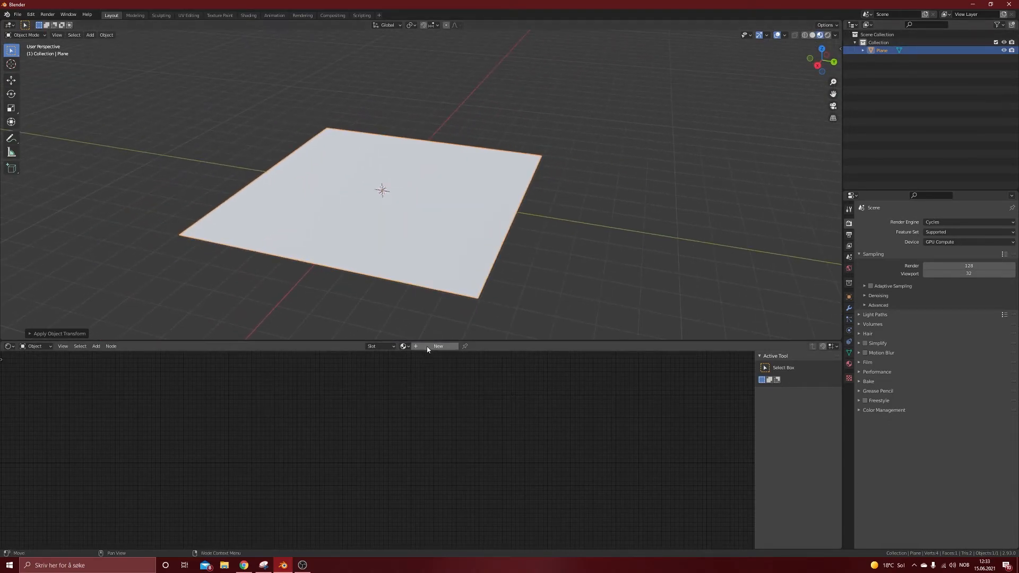
# Step: Create a new material and add Noise Texture and ColorRamp nodes, arranging them in the node tree
pyautogui.click(437, 345)
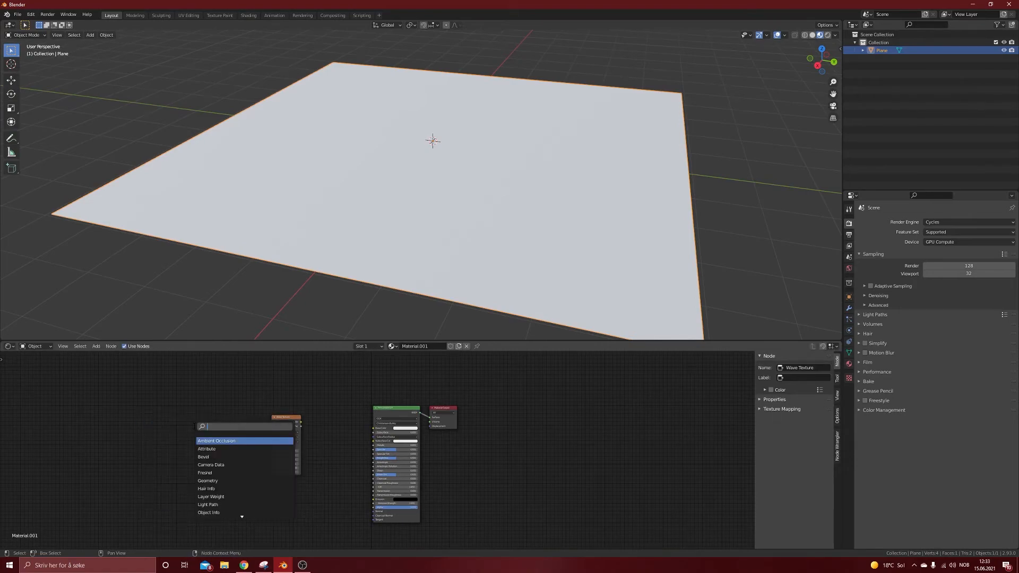
pyautogui.write('noise')
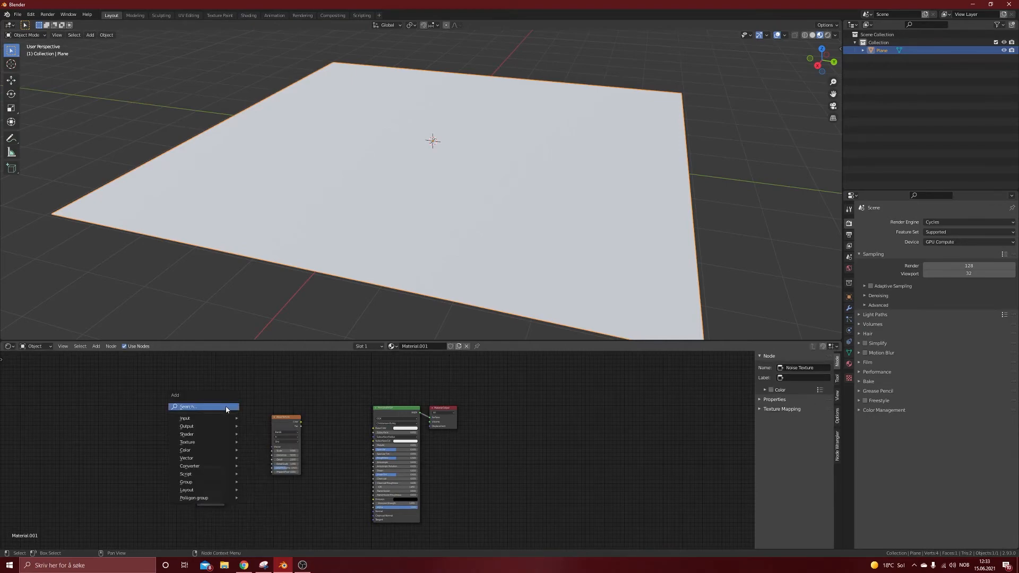
pyautogui.click(188, 466)
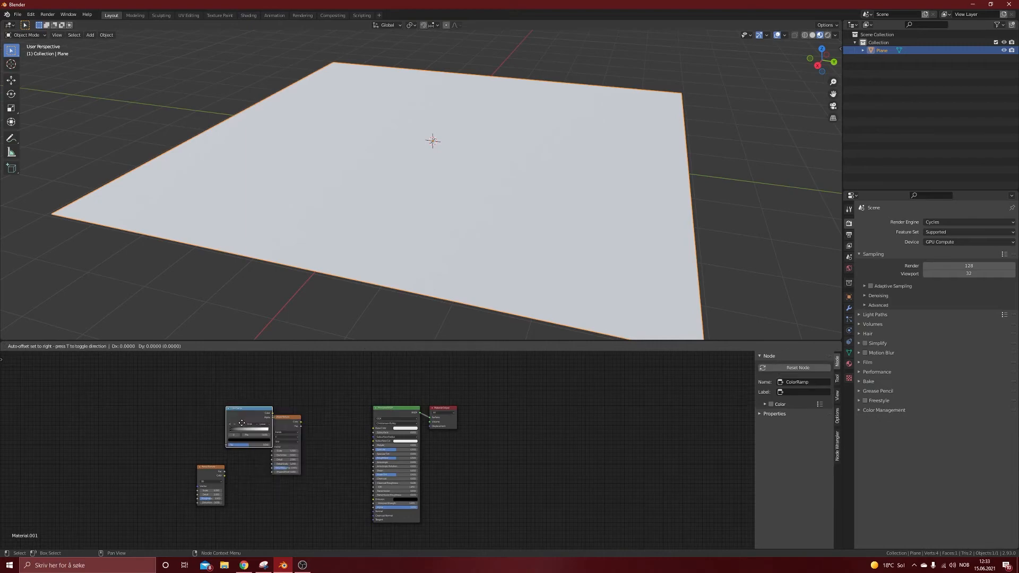
pyautogui.moveTo(246, 425); pyautogui.dragTo(312, 445)
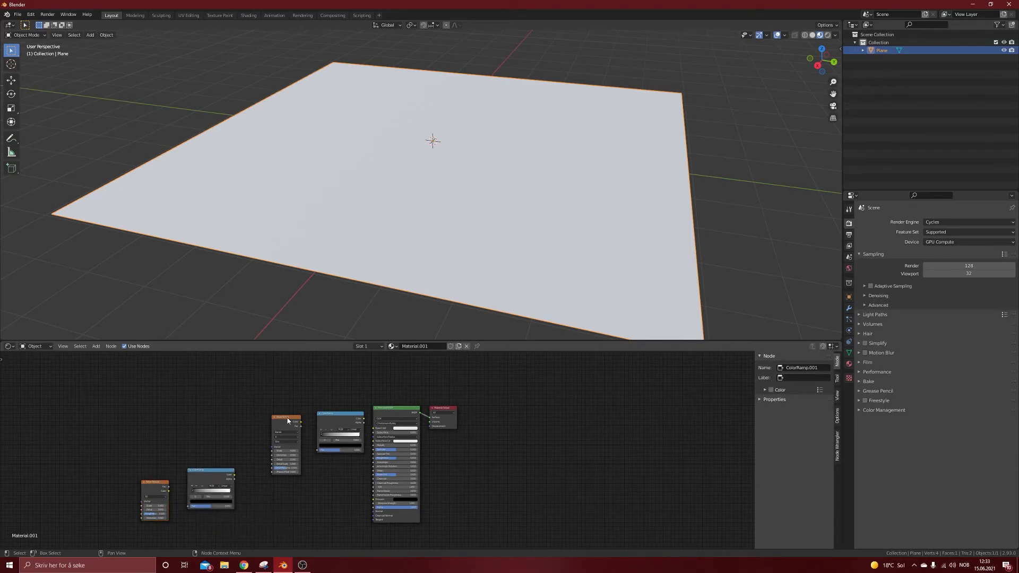
pyautogui.moveTo(286, 421); pyautogui.dragTo(252, 402)
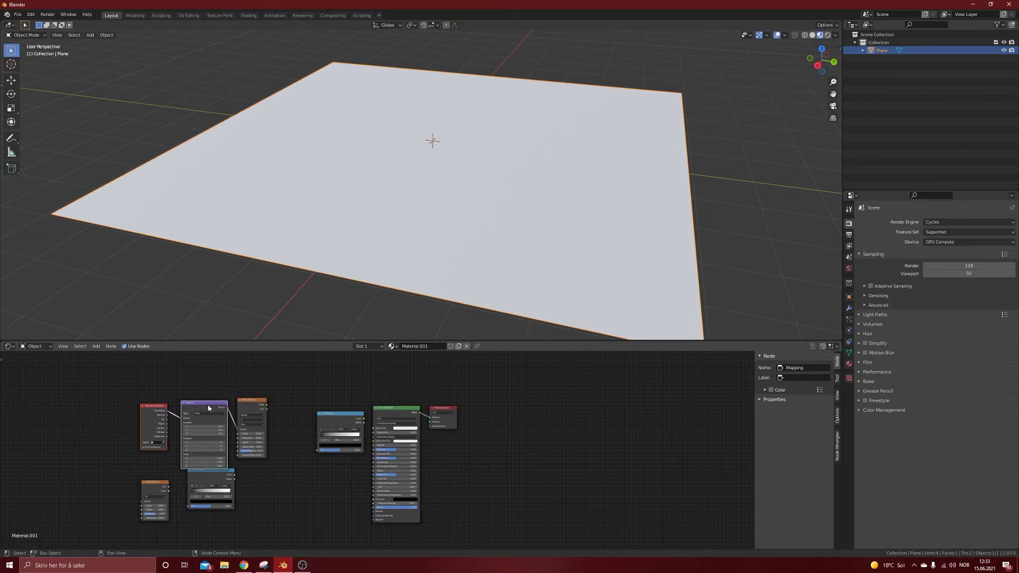
# Step: Link the Wave Texture through a ColorRamp to Base Color and a duplicate ramp to Roughness
pyautogui.moveTo(205, 405); pyautogui.dragTo(167, 390)
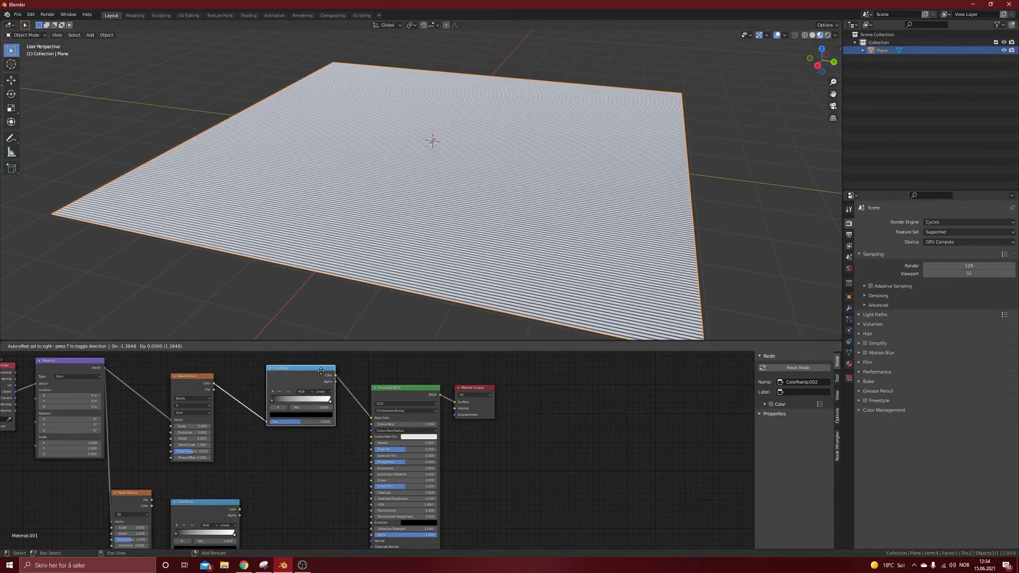
pyautogui.moveTo(299, 367); pyautogui.dragTo(298, 465)
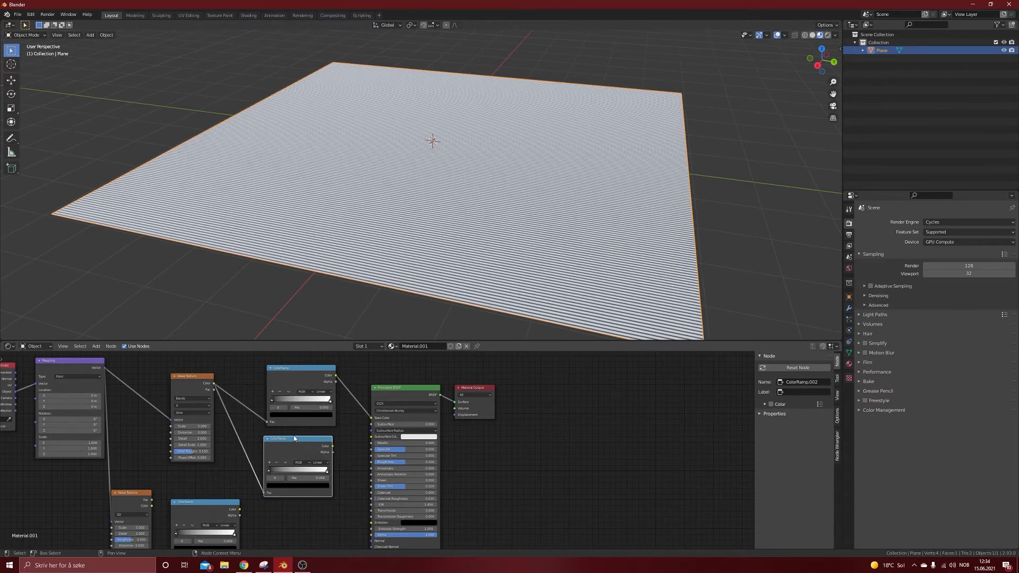
pyautogui.moveTo(330, 446); pyautogui.dragTo(370, 468)
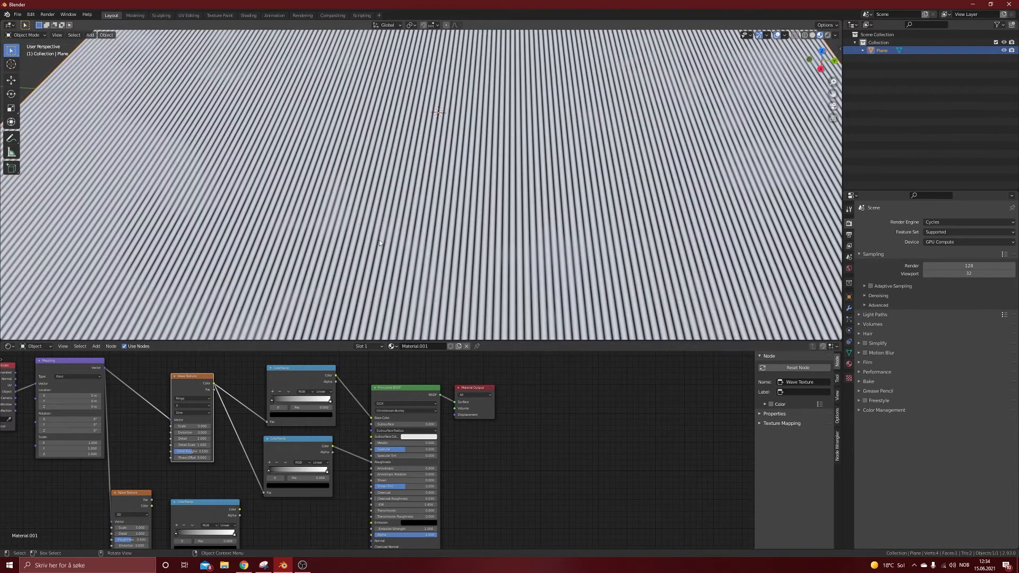
# Step: Set the Wave Texture to Rings with high Distortion and feed Noise into the Mapping vector
pyautogui.click(191, 406)
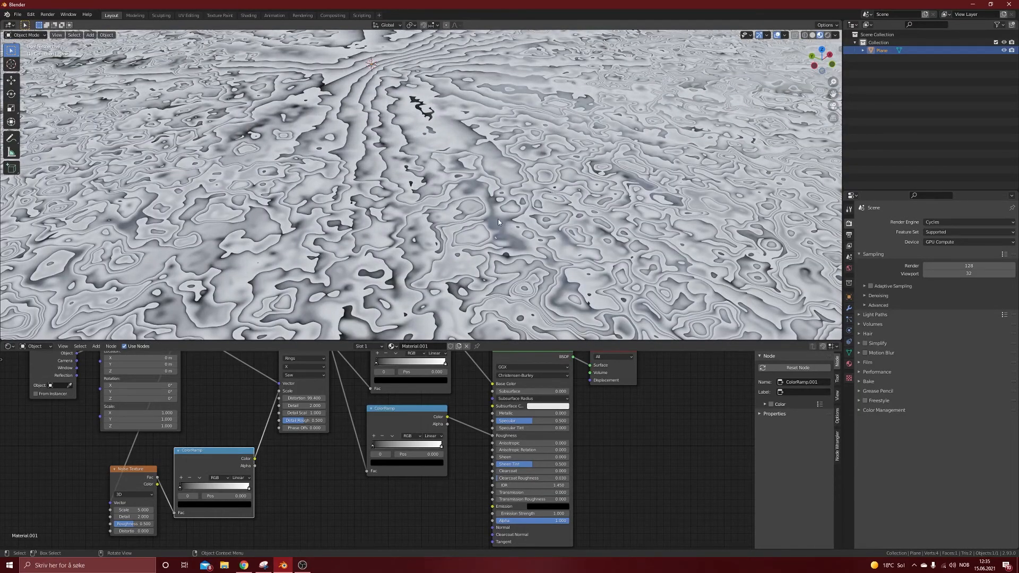
pyautogui.moveTo(249, 208)
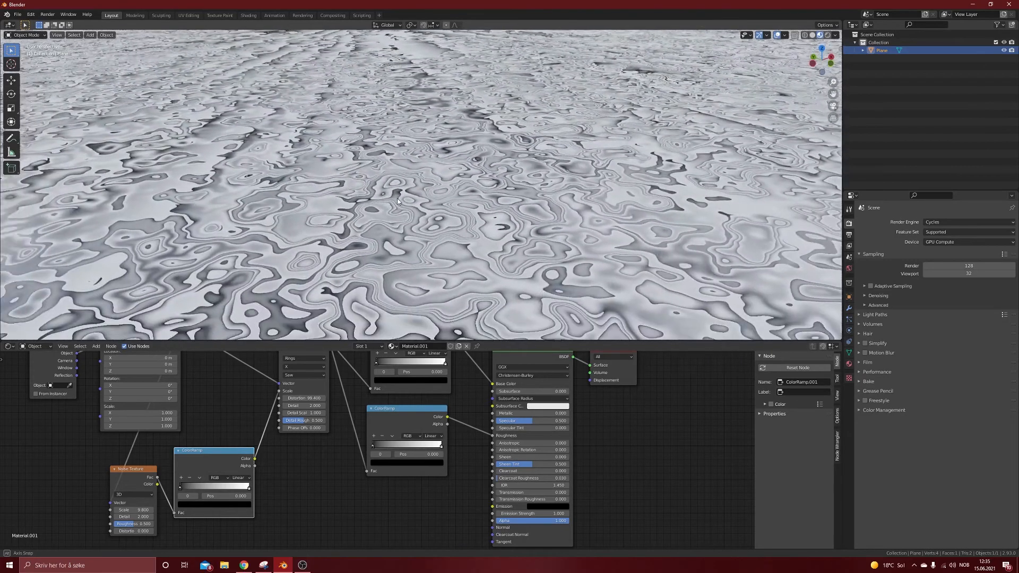
# Step: Switch the viewport to Rendered shading with Scene World lighting enabled
pyautogui.moveTo(397, 198); pyautogui.dragTo(601, 87)
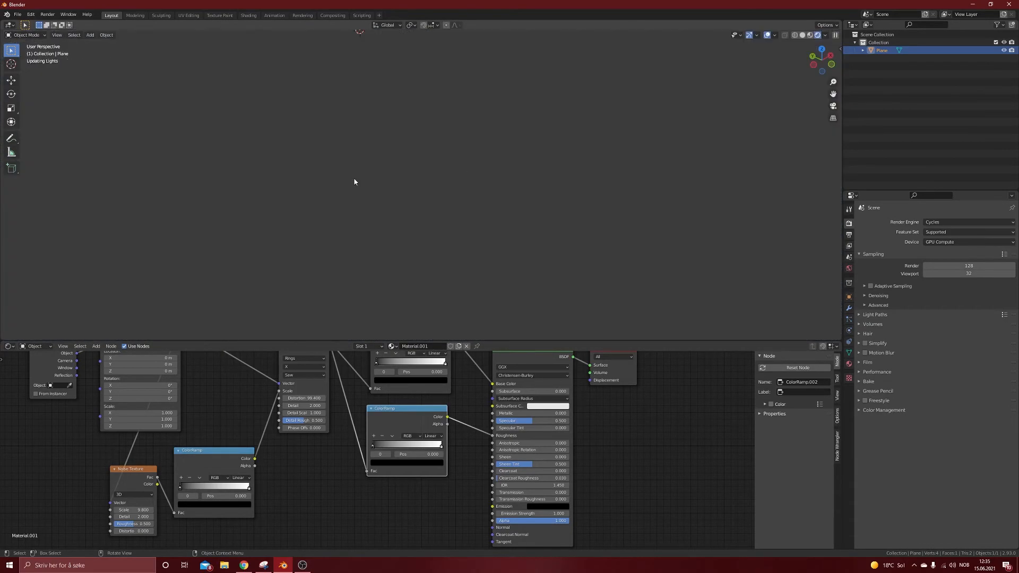
pyautogui.click(826, 35)
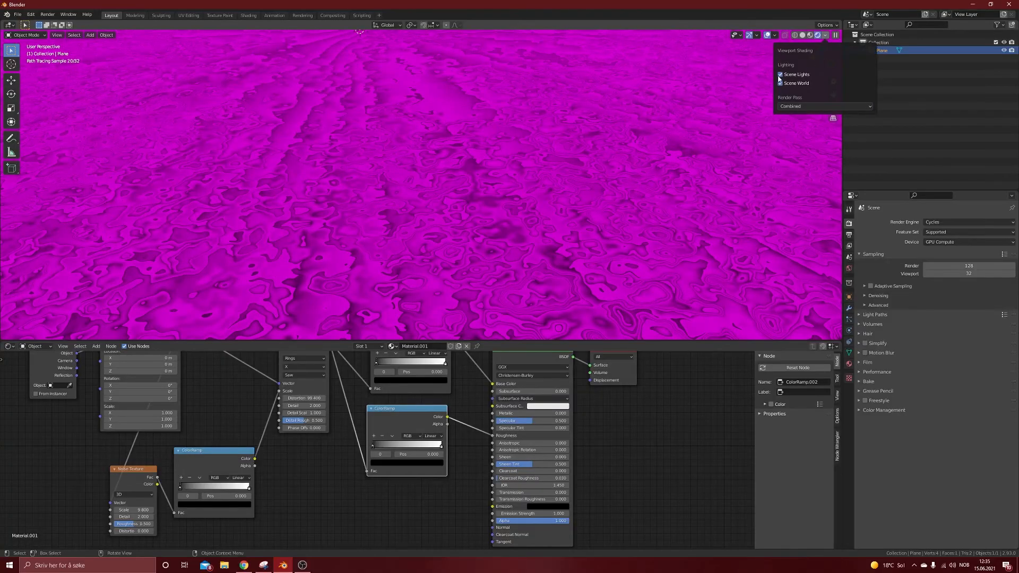
pyautogui.click(780, 75)
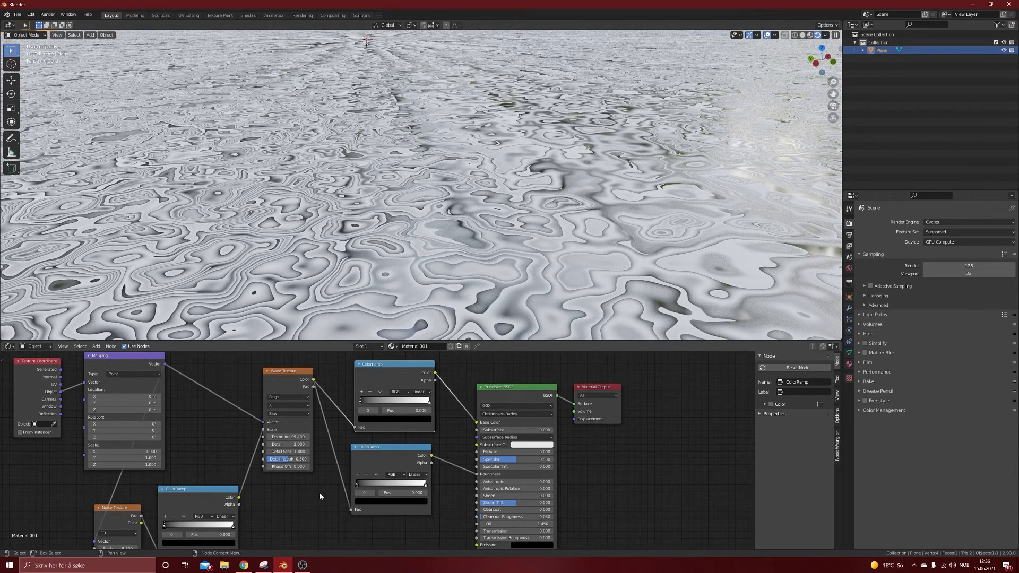
# Step: Search 'adobe color' in Chrome and scroll the Explore page filtered to Color Themes
pyautogui.click(243, 565)
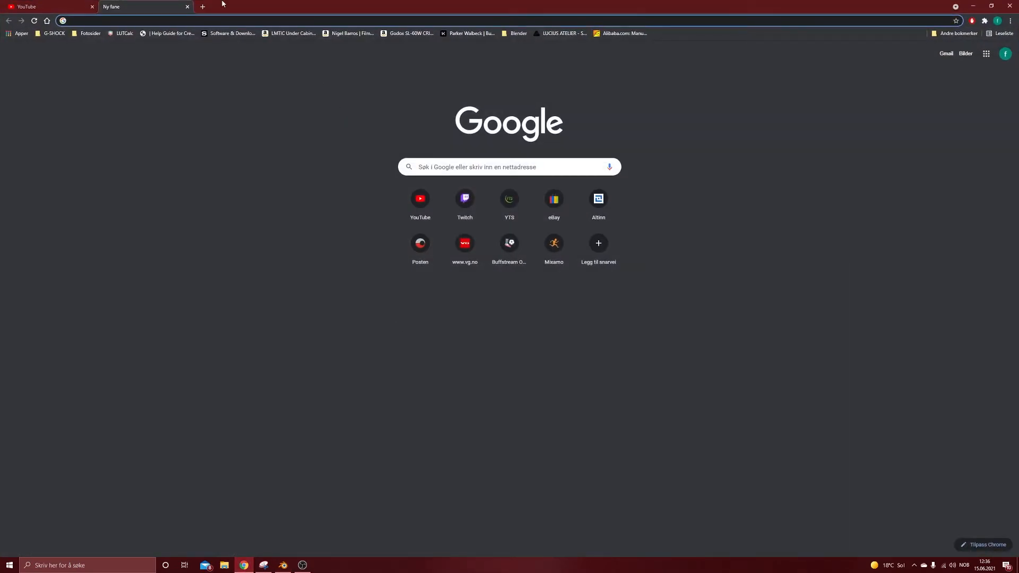
pyautogui.write('adobe color')
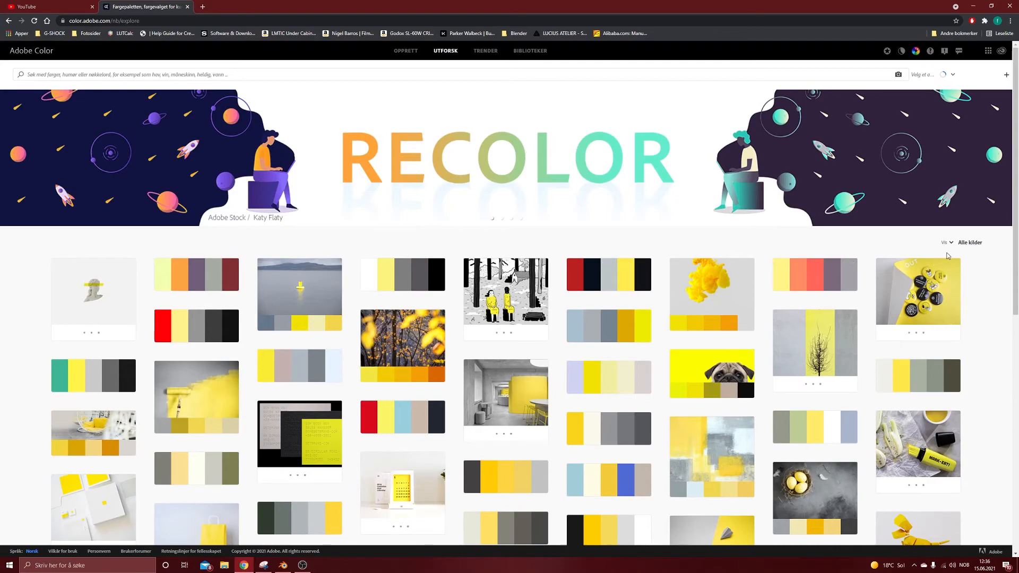
pyautogui.click(969, 242)
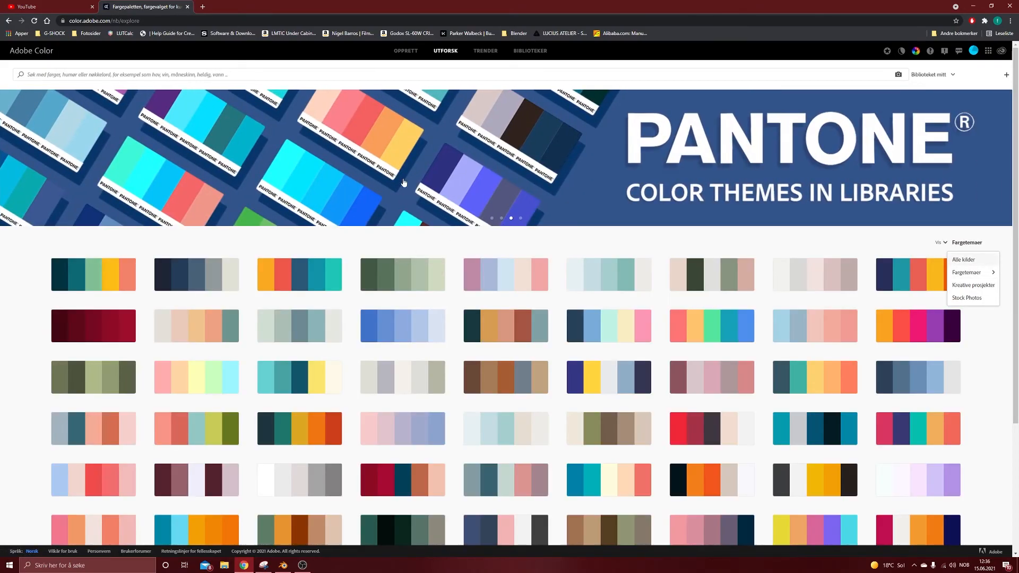
pyautogui.moveTo(576, 412)
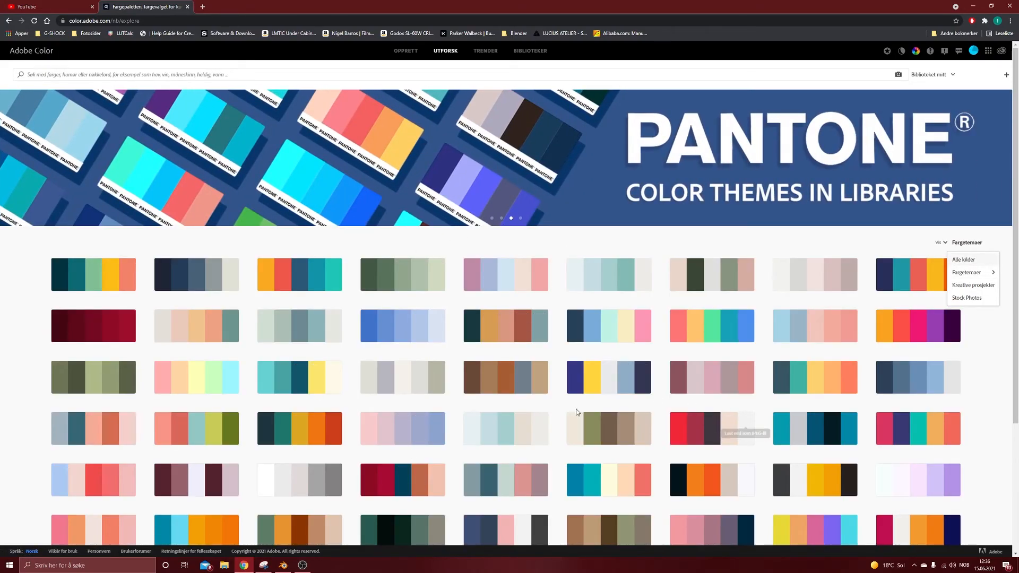
pyautogui.scroll(-3)
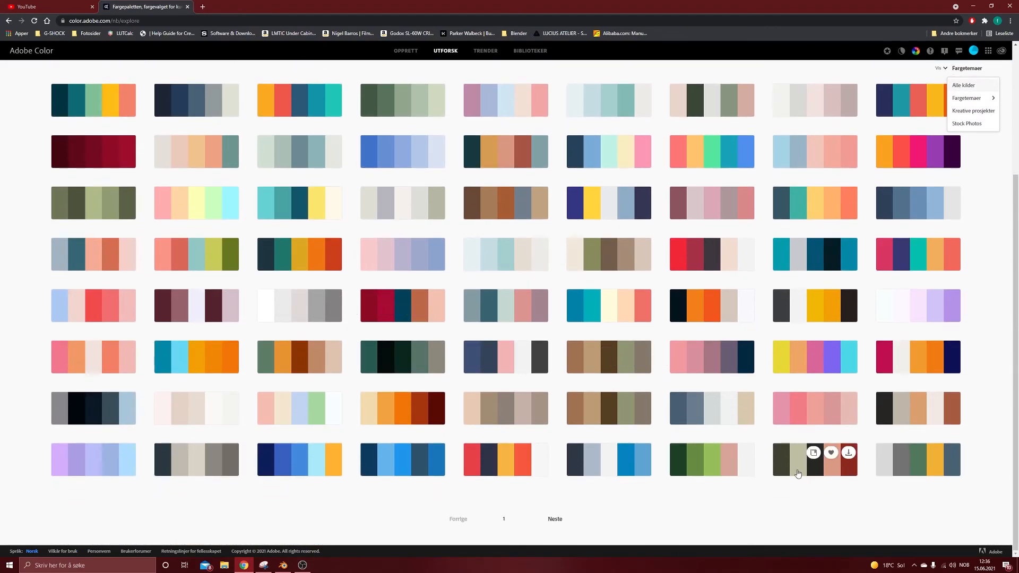
pyautogui.moveTo(352, 362)
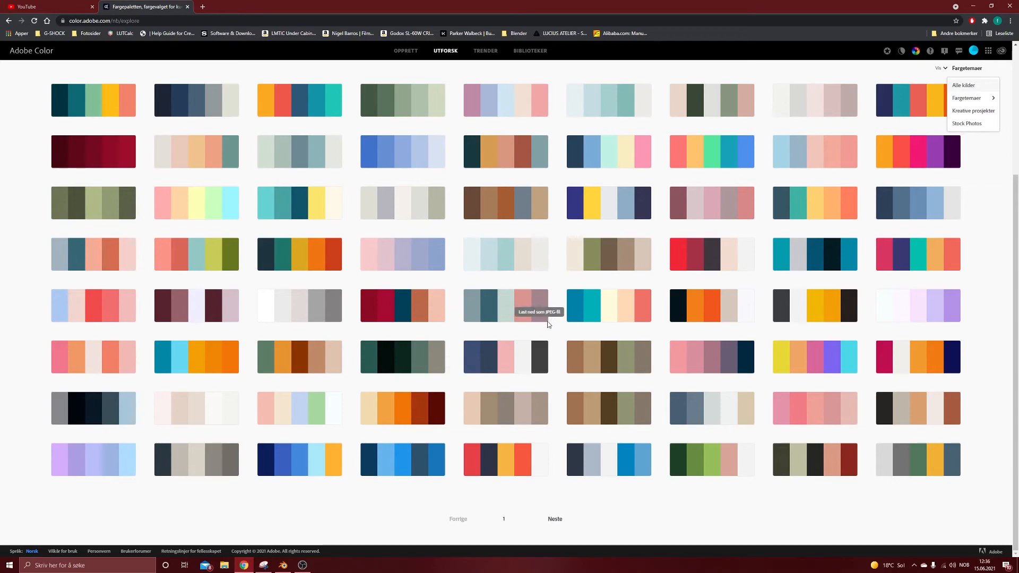
# Step: Open the teal, pink and mauve theme and copy a colour's hex code
pyautogui.click(504, 306)
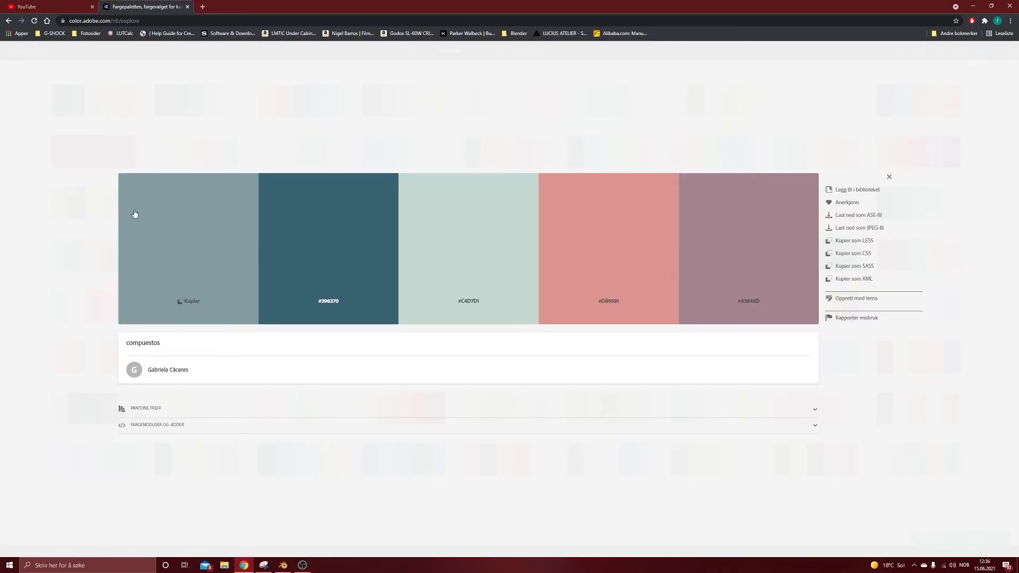
pyautogui.moveTo(187, 303)
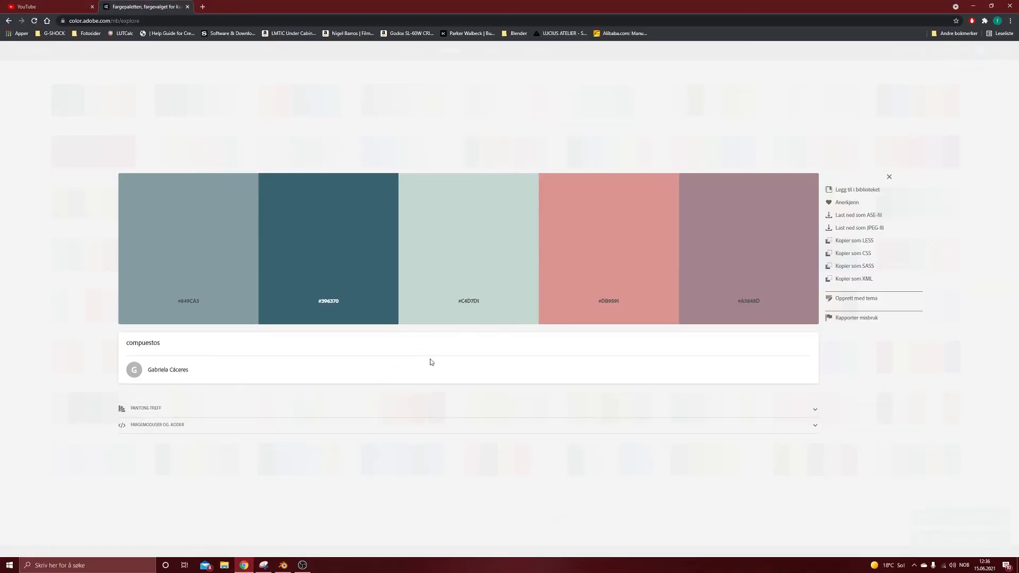
pyautogui.click(282, 564)
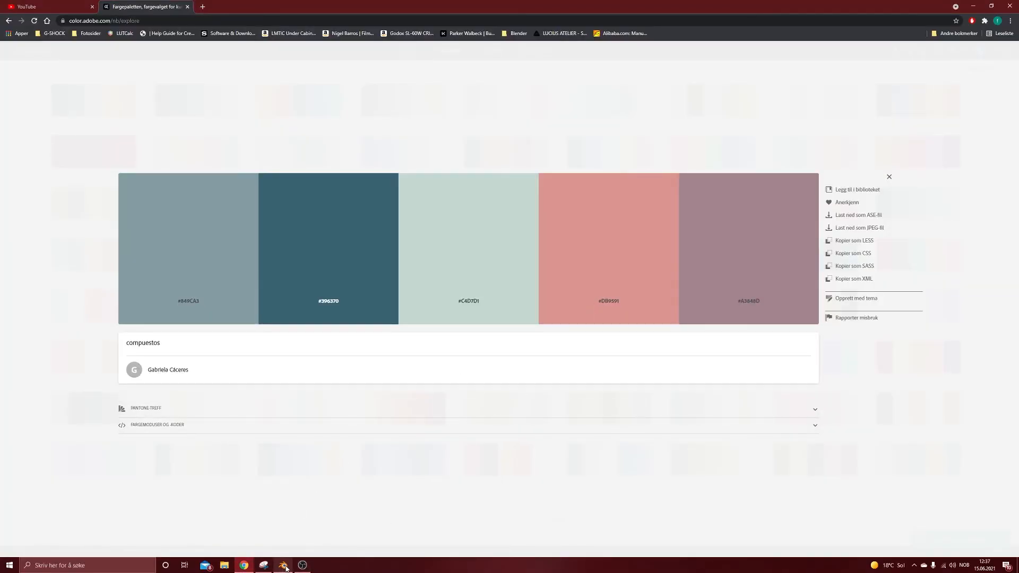
# Step: Add palette colour stops to the wave ColorRamp and set its interpolation to Constant
pyautogui.click(281, 564)
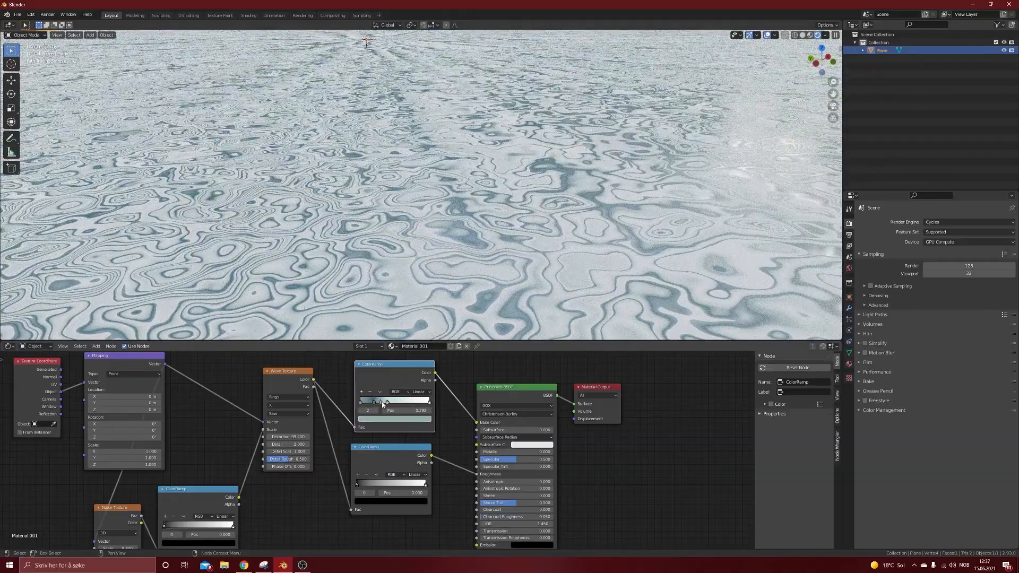
pyautogui.click(367, 401)
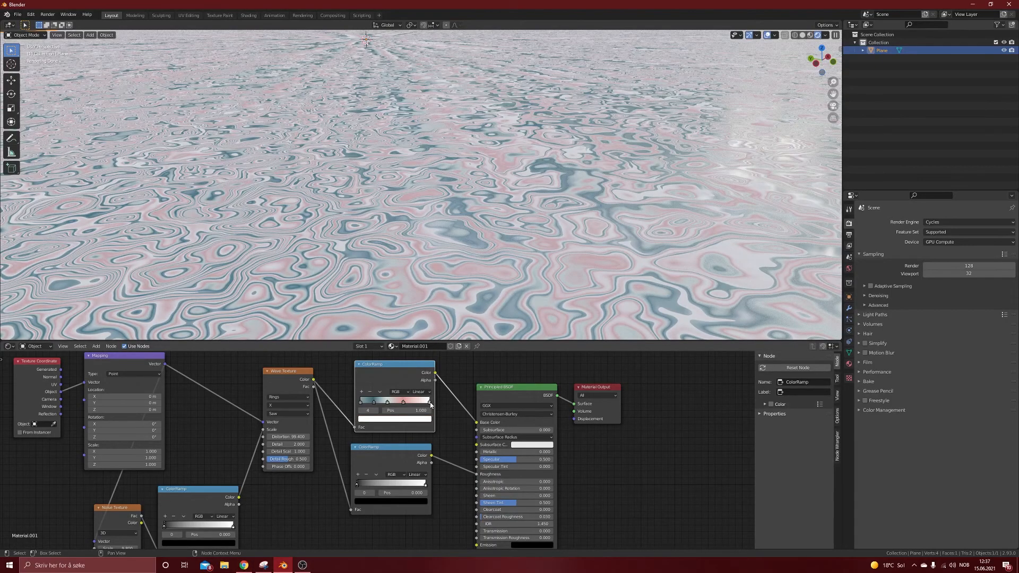
pyautogui.click(403, 409)
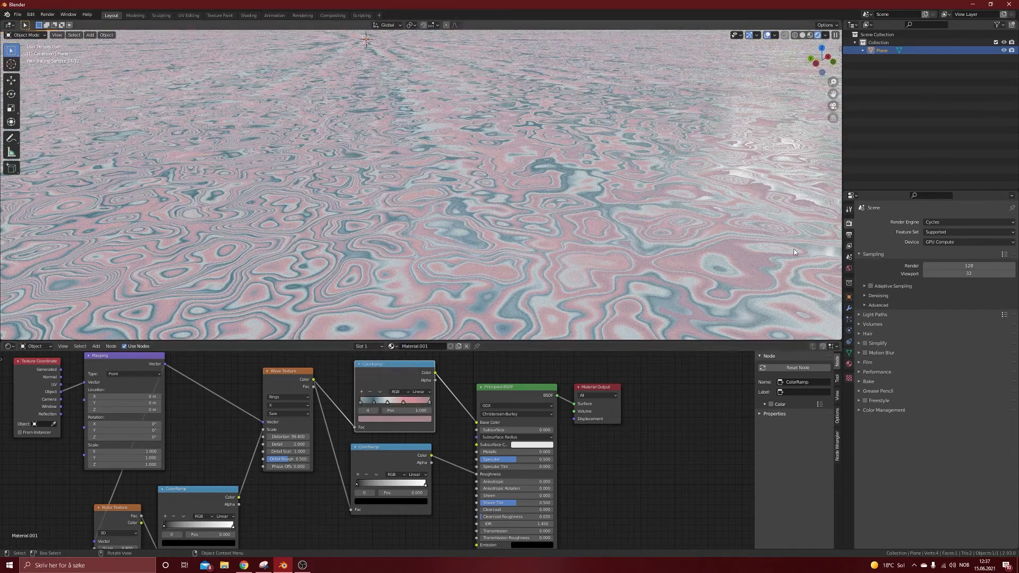
pyautogui.click(419, 391)
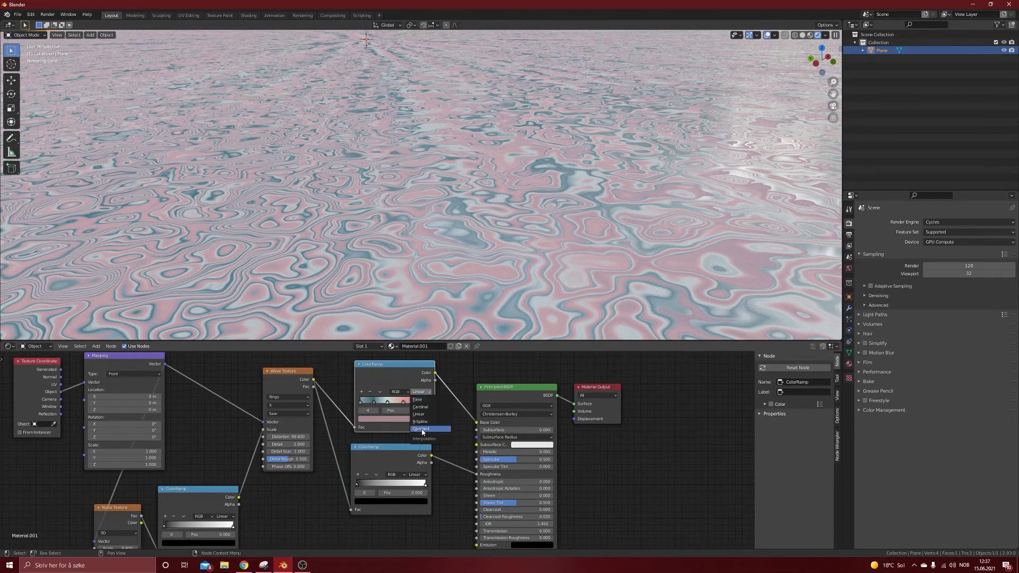
pyautogui.click(421, 428)
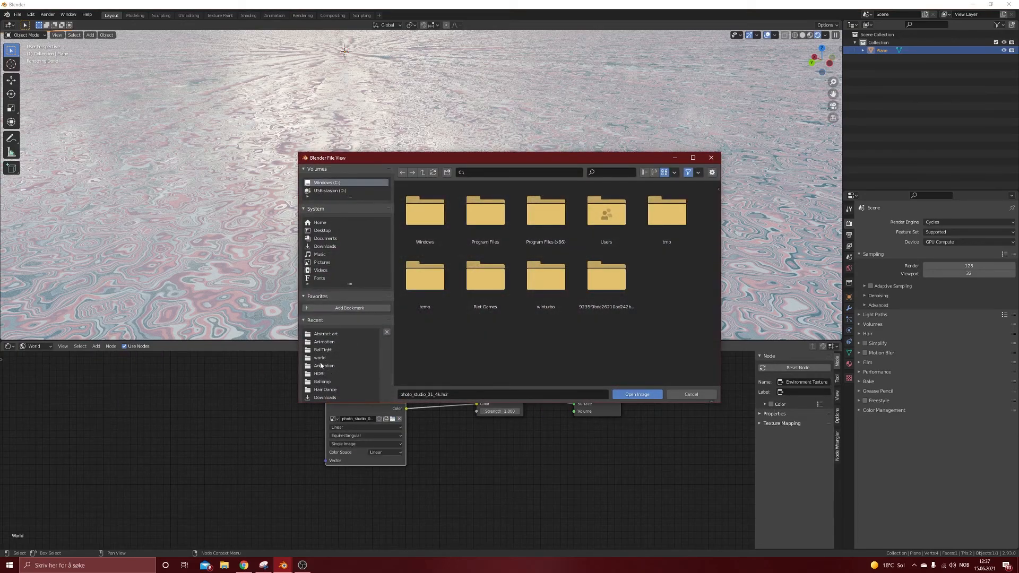
# Step: Load forest.exr from the studiolights world folder as the world HDRI at 0.5 strength
pyautogui.click(319, 357)
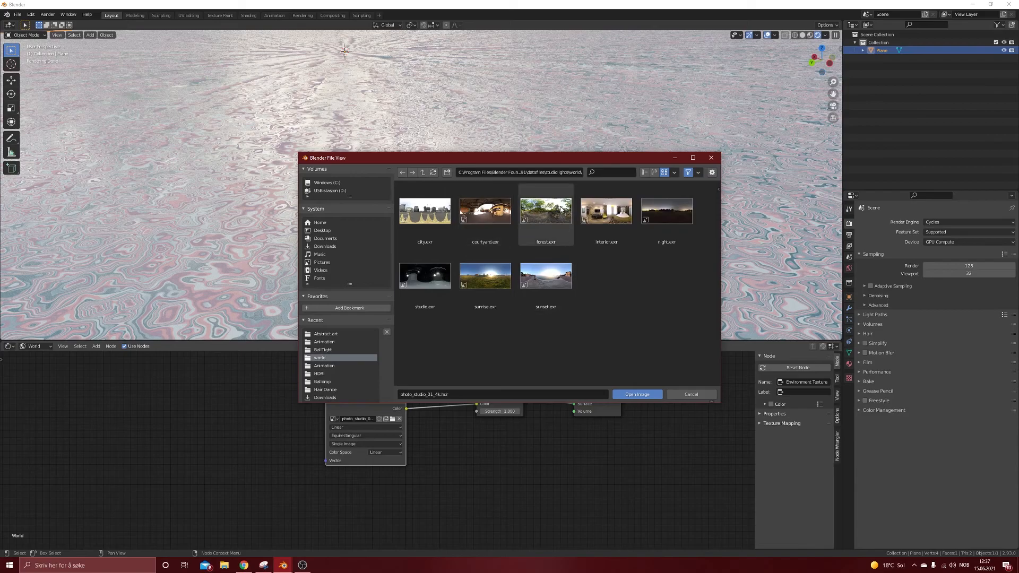
pyautogui.click(545, 211)
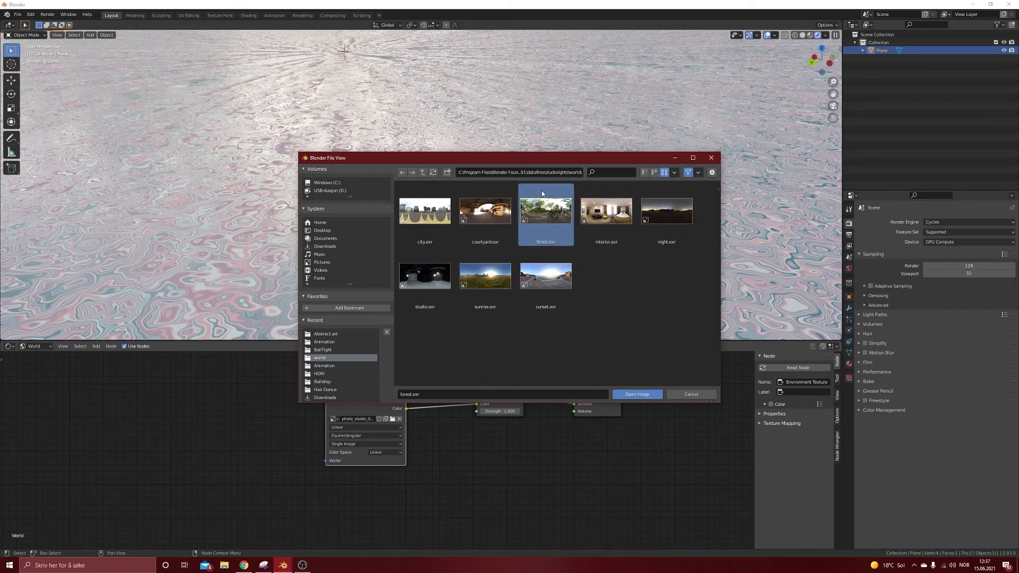
pyautogui.click(636, 393)
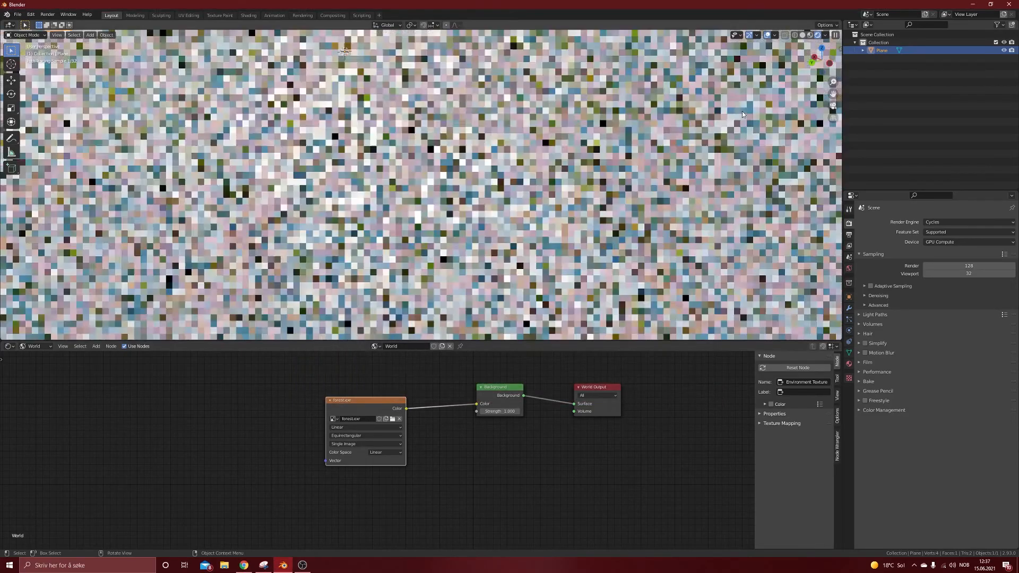
pyautogui.click(835, 35)
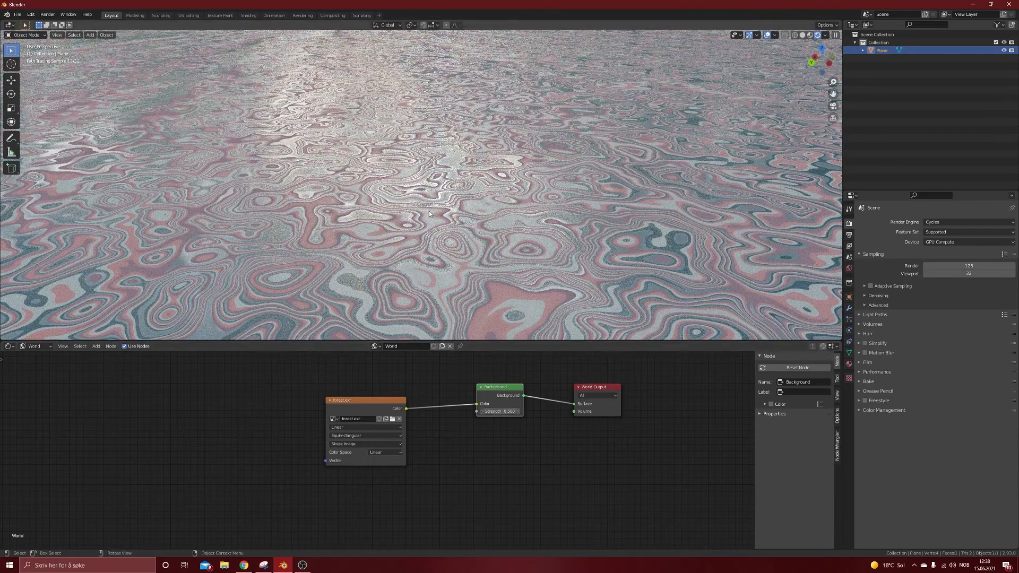
pyautogui.click(34, 346)
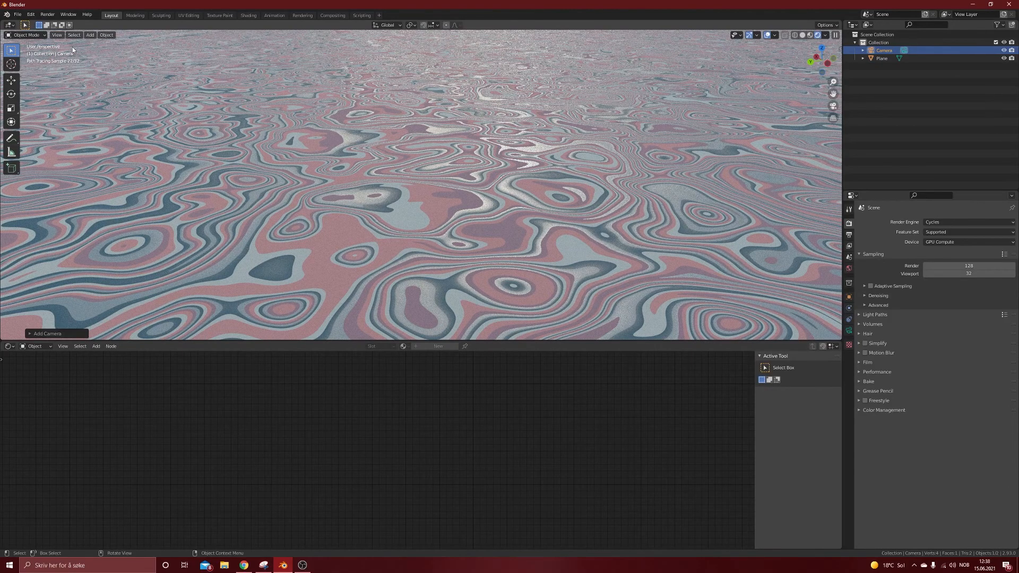
# Step: Align the active camera to the current view, then rotate it to frame the bands closer
pyautogui.click(56, 35)
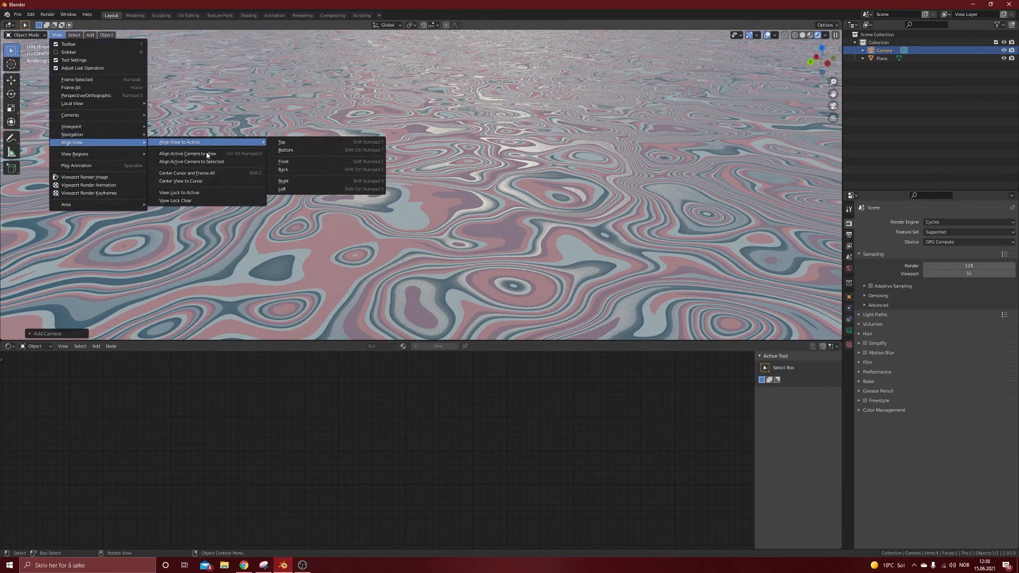
pyautogui.moveTo(188, 153)
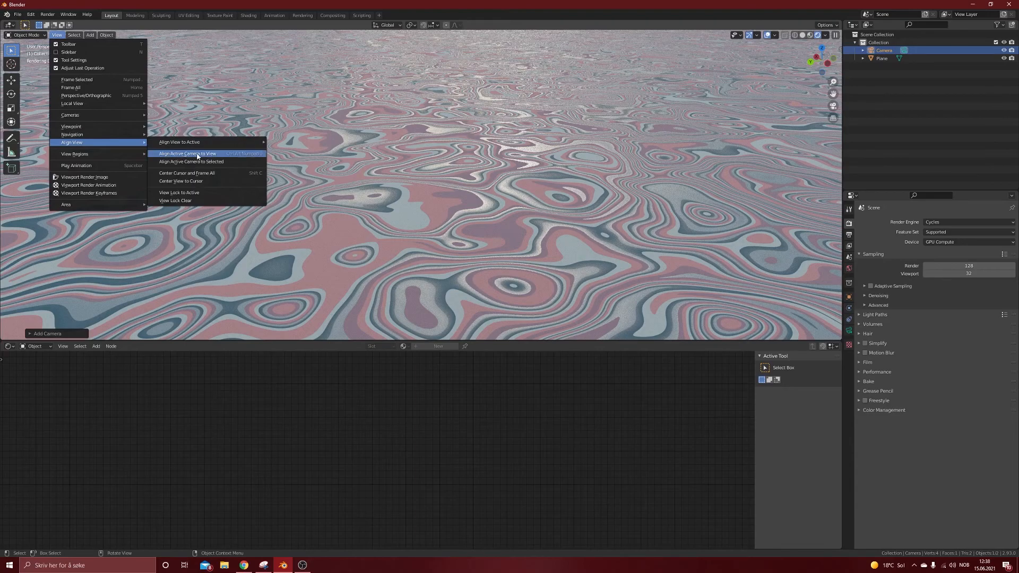
pyautogui.click(188, 154)
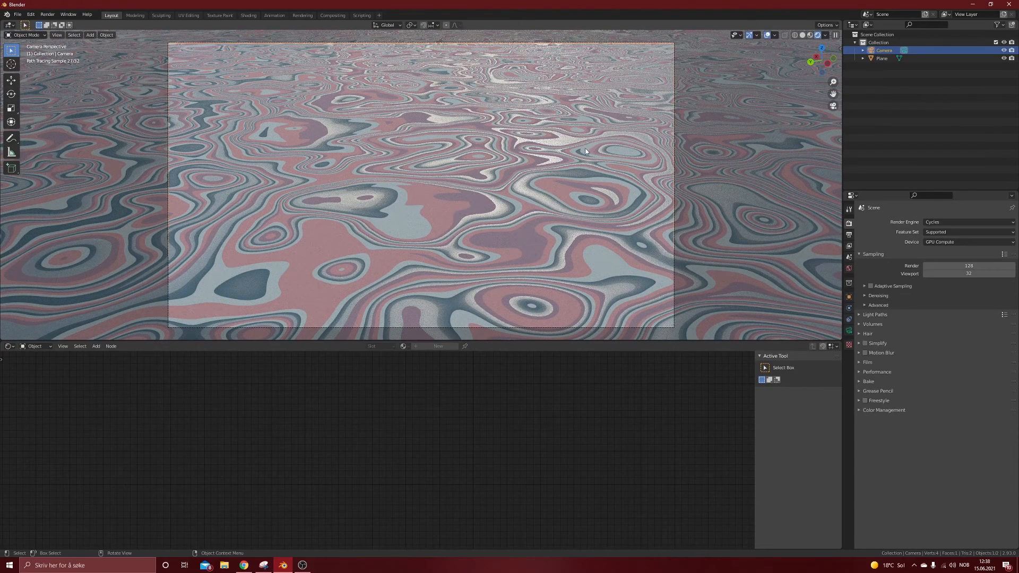
pyautogui.moveTo(628, 189)
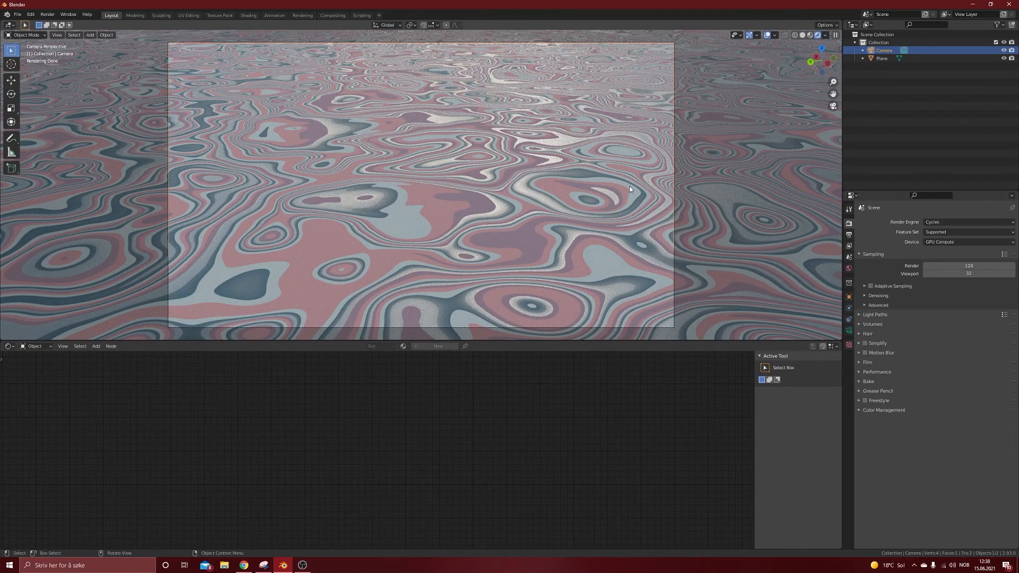
pyautogui.moveTo(731, 111)
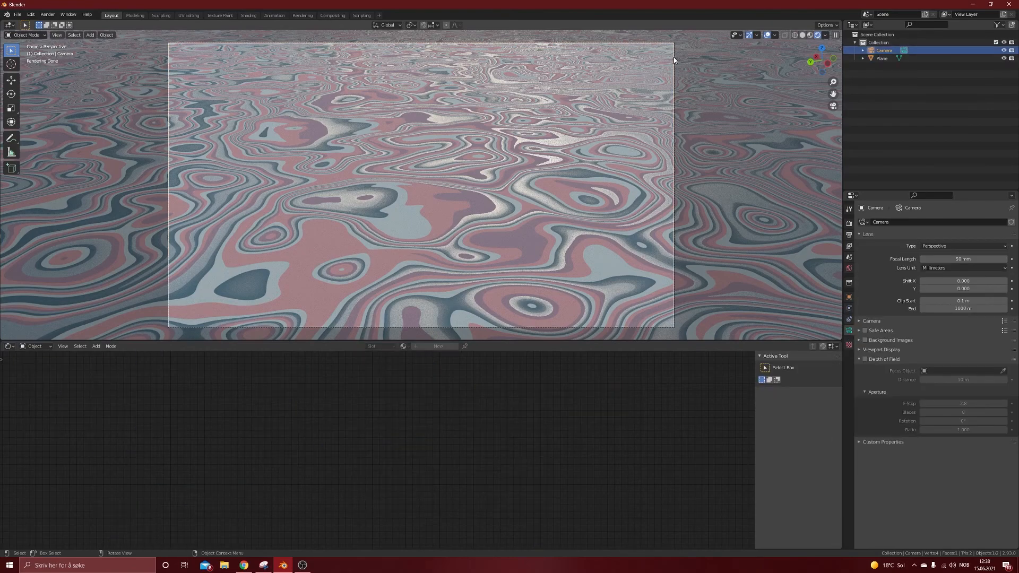
pyautogui.press('r')
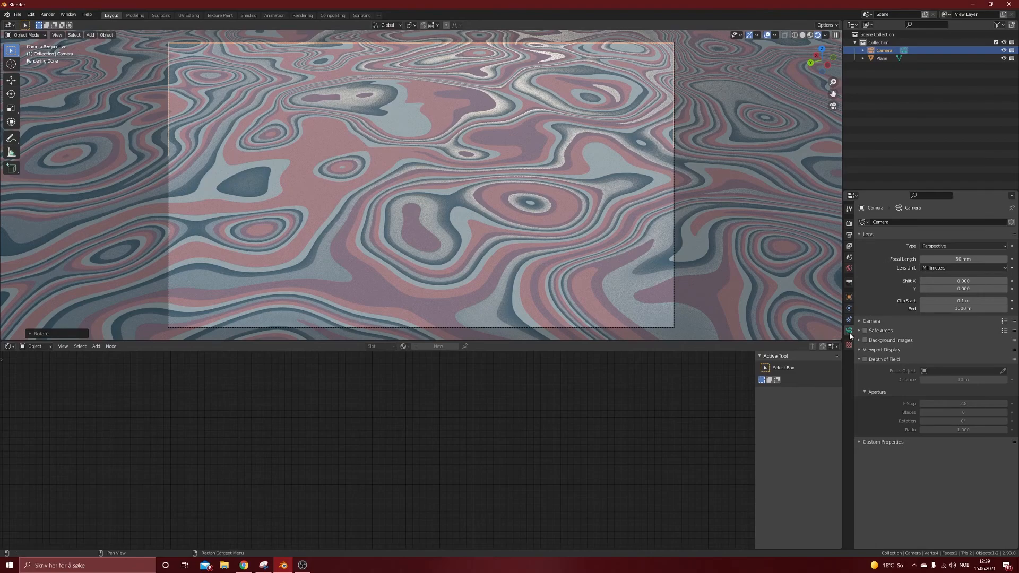
# Step: In Render Properties, set final render samples to 400 and expand the Color Management panel
pyautogui.click(849, 224)
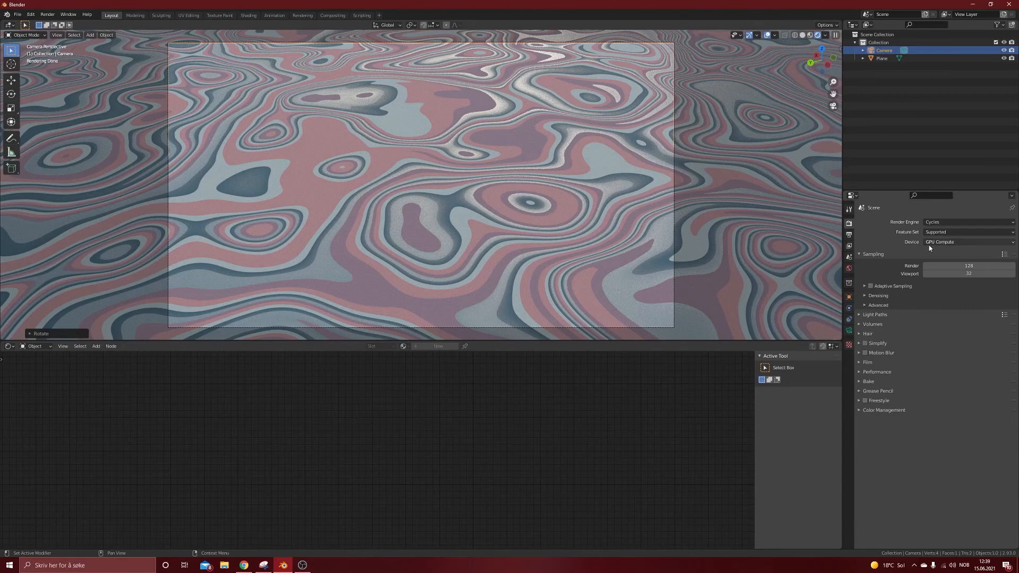
pyautogui.doubleClick(967, 265)
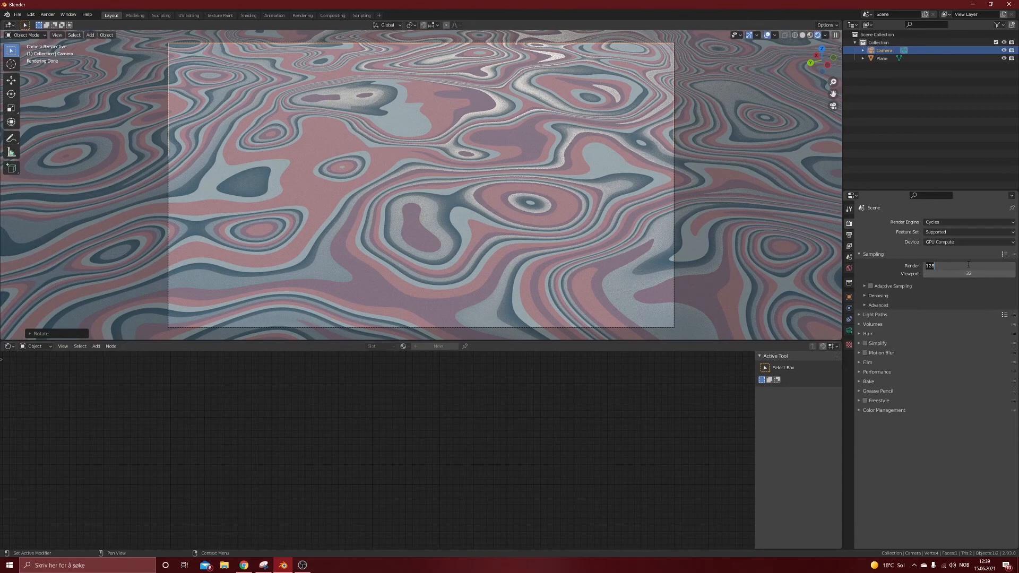
pyautogui.write('400')
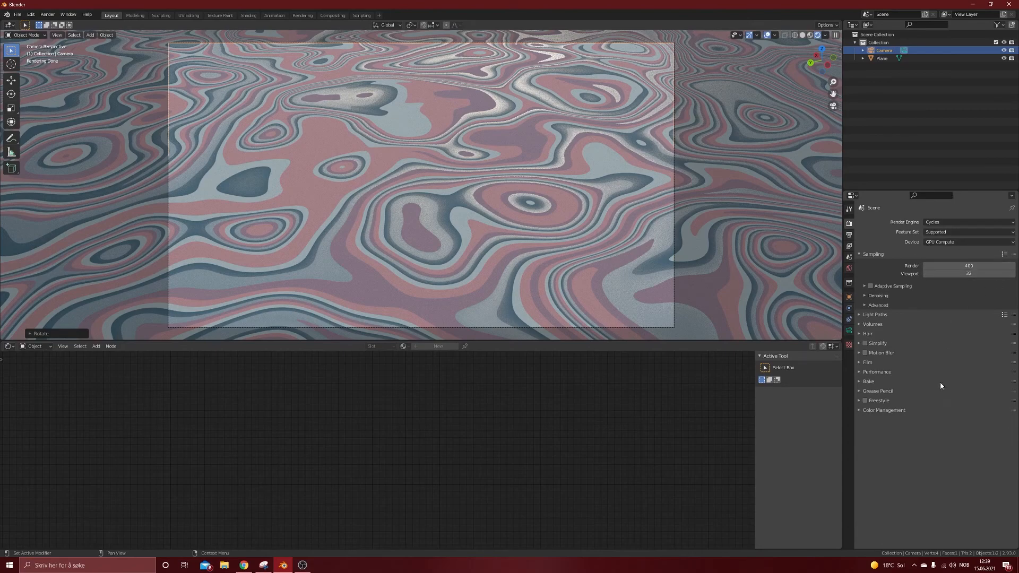
pyautogui.click(883, 411)
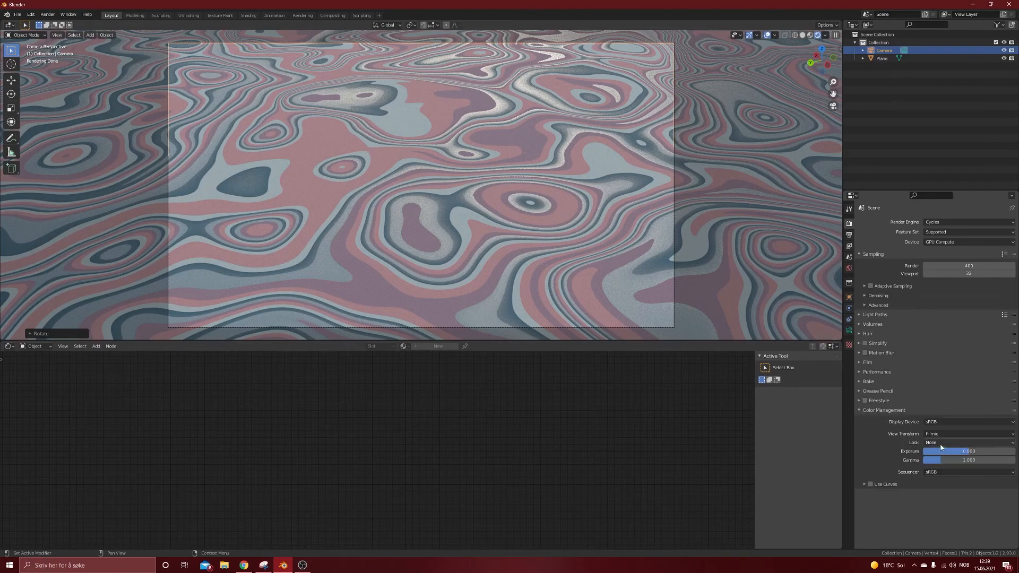
pyautogui.click(966, 443)
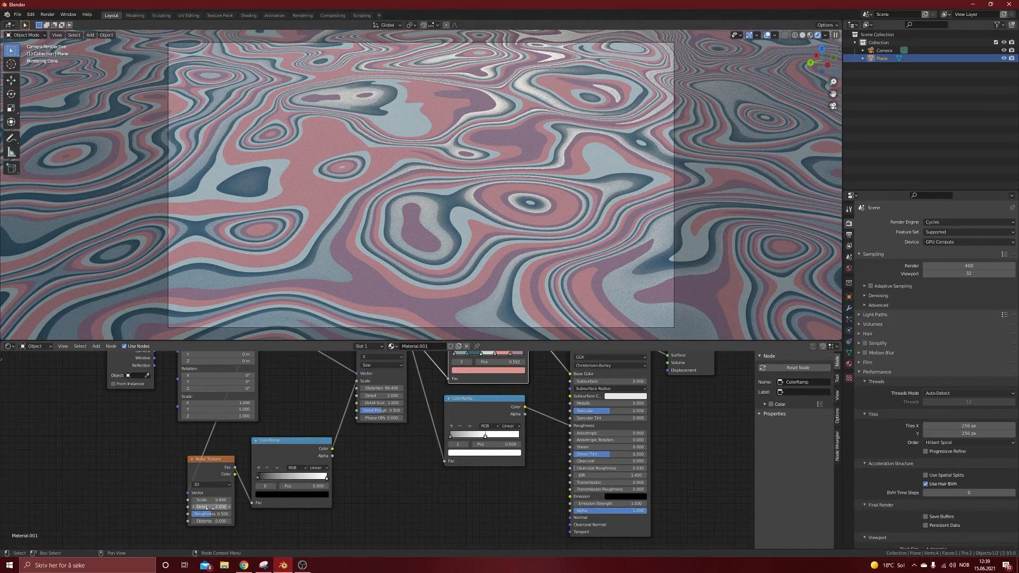
# Step: Slide the noise ColorRamp stops left to break the wave bands into dense marbled contours
pyautogui.click(211, 514)
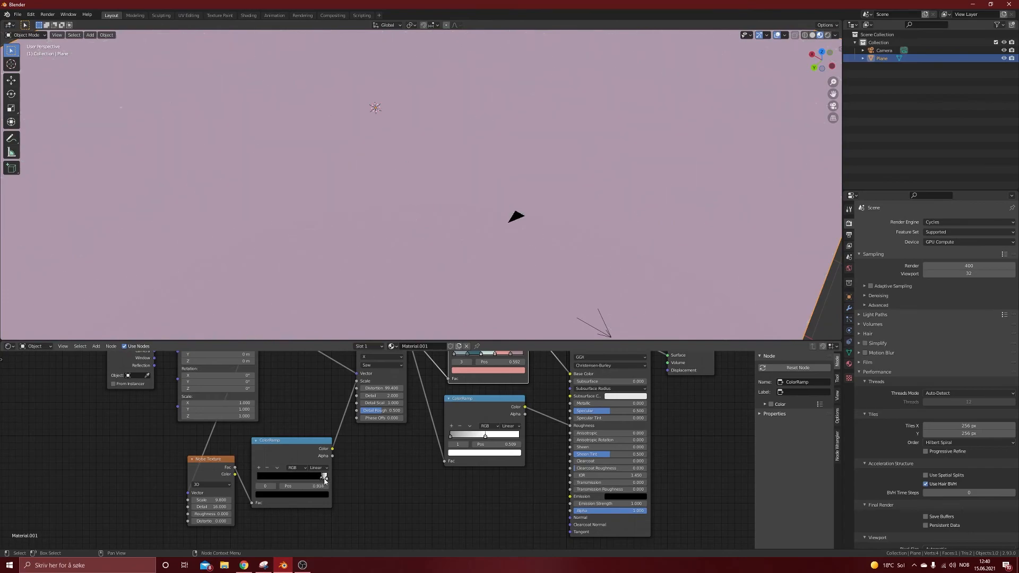
pyautogui.moveTo(318, 485); pyautogui.dragTo(301, 486)
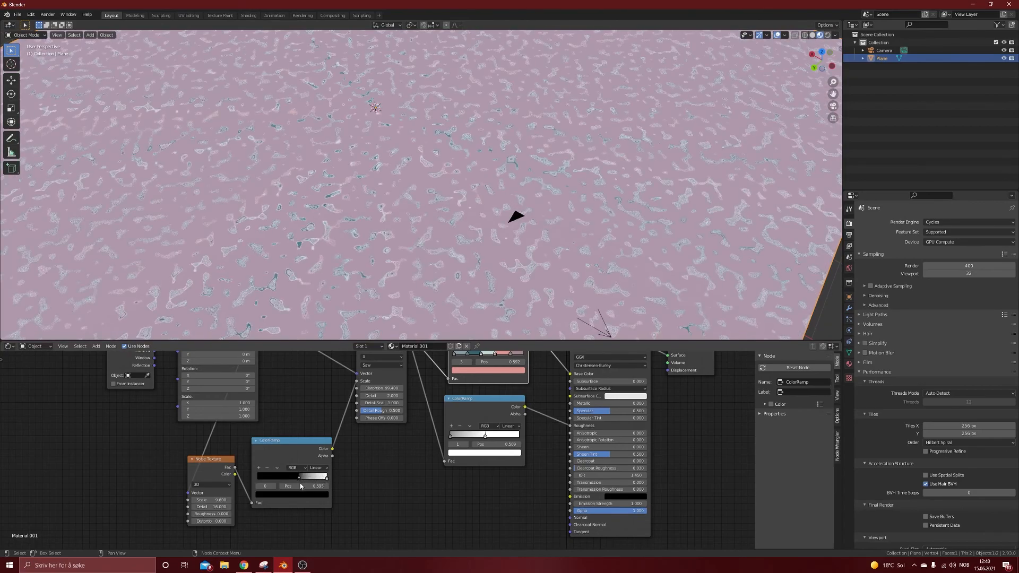
pyautogui.moveTo(325, 475); pyautogui.dragTo(258, 475)
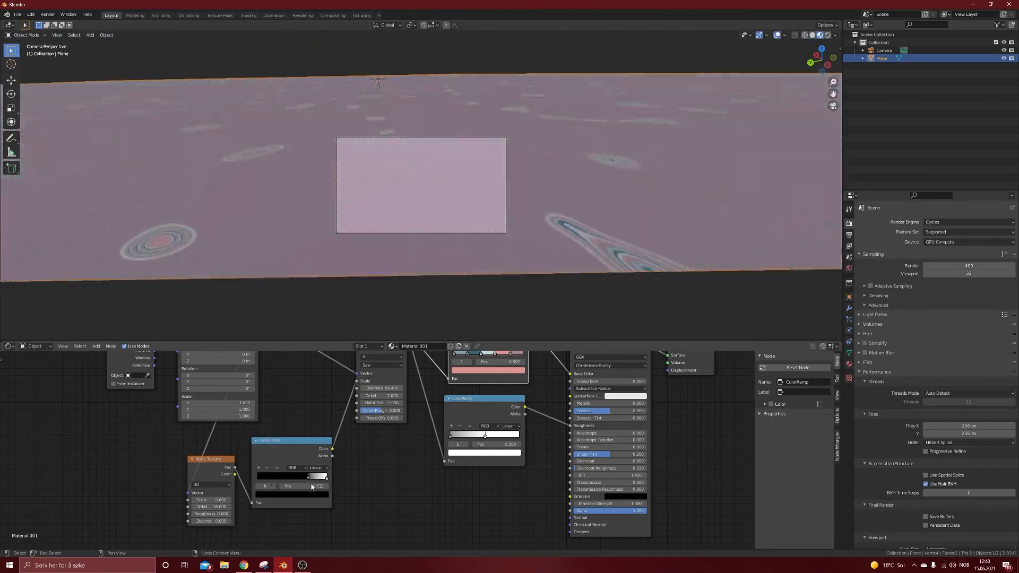
pyautogui.moveTo(318, 486); pyautogui.dragTo(257, 486)
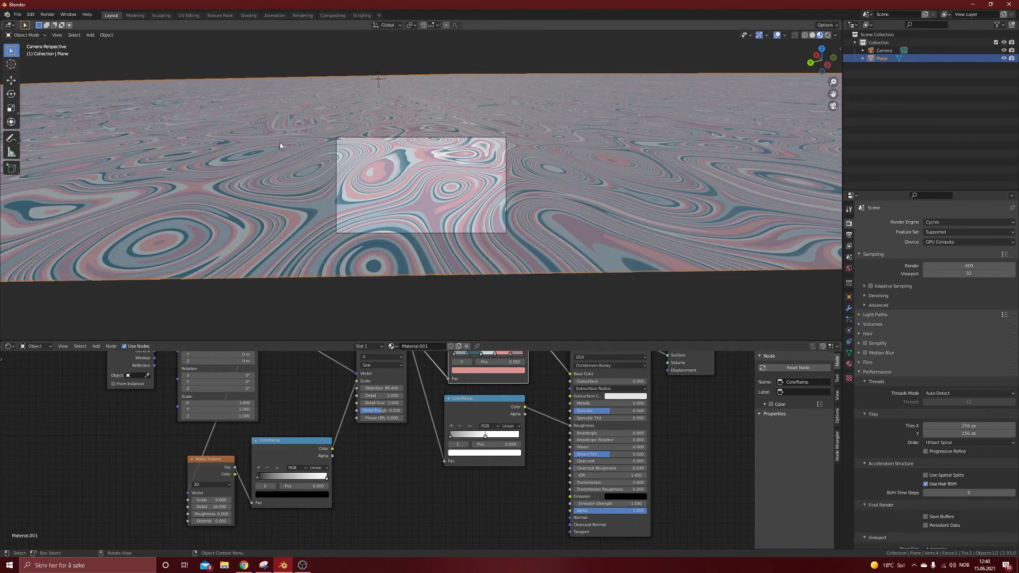
pyautogui.moveTo(319, 170)
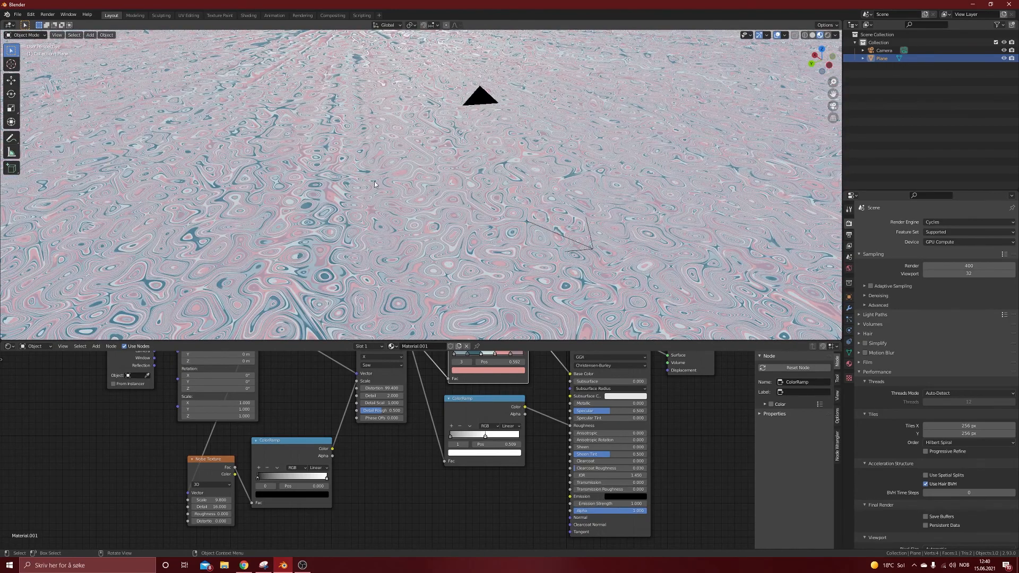
pyautogui.moveTo(357, 215)
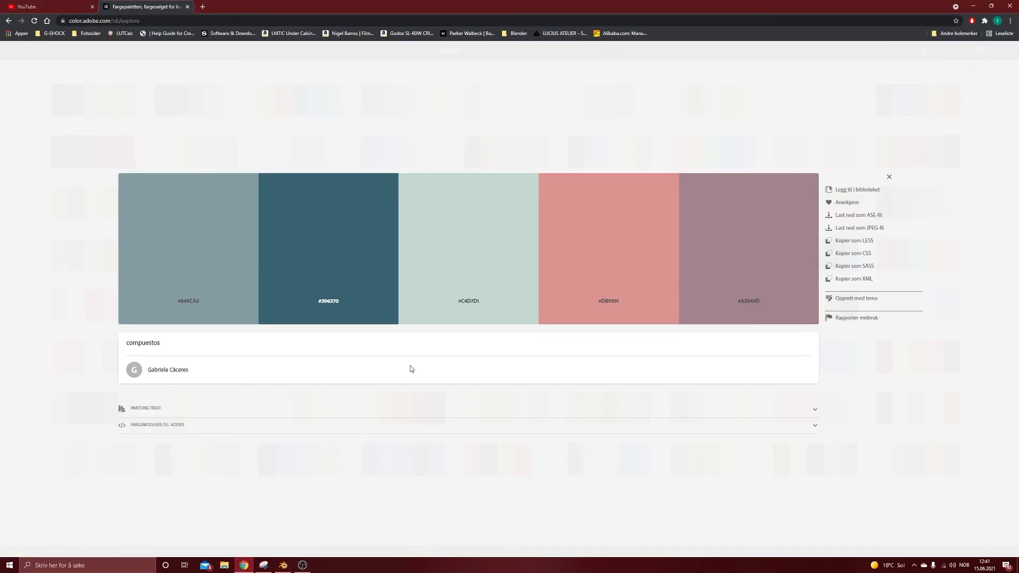
pyautogui.moveTo(328, 289)
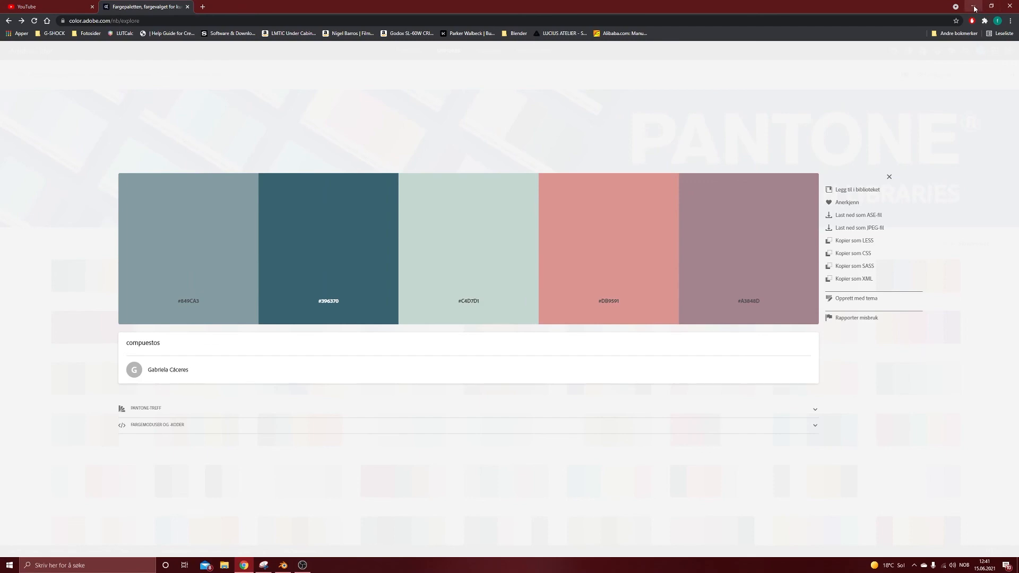
# Step: Minimize Chrome after reviewing the teal-pink-purple Adobe Color palette to return to Blender
pyautogui.click(281, 564)
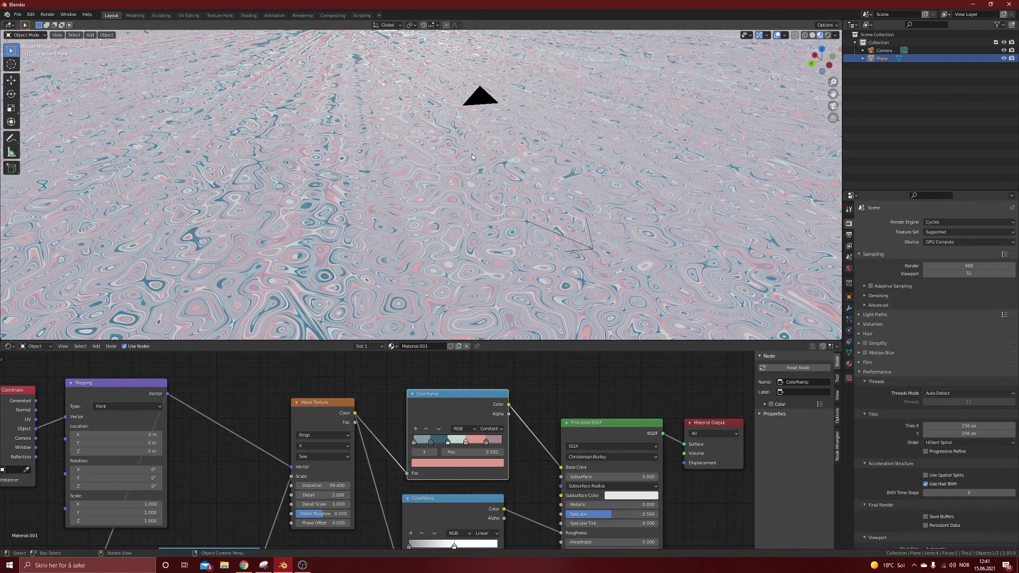
pyautogui.moveTo(274, 194)
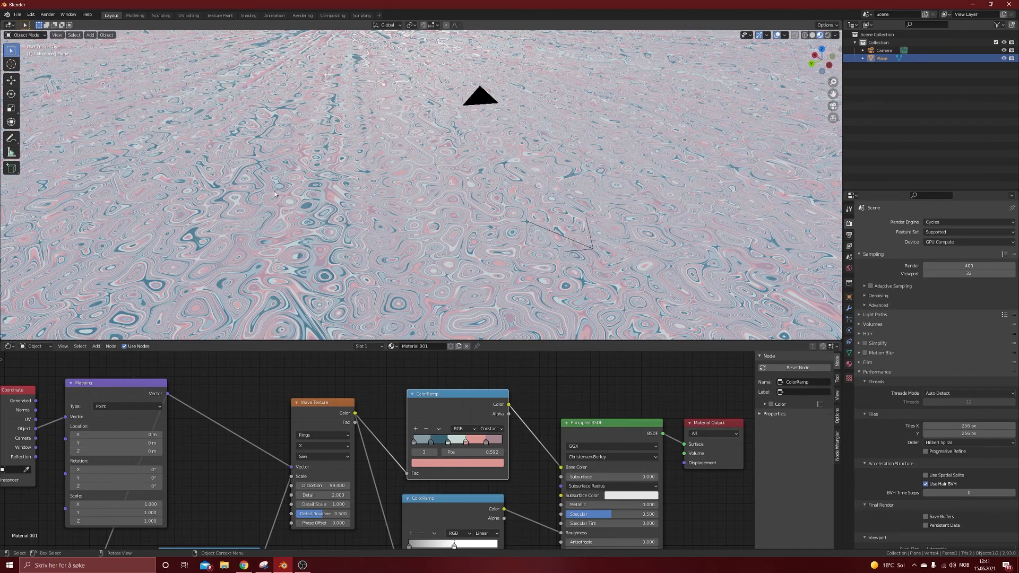